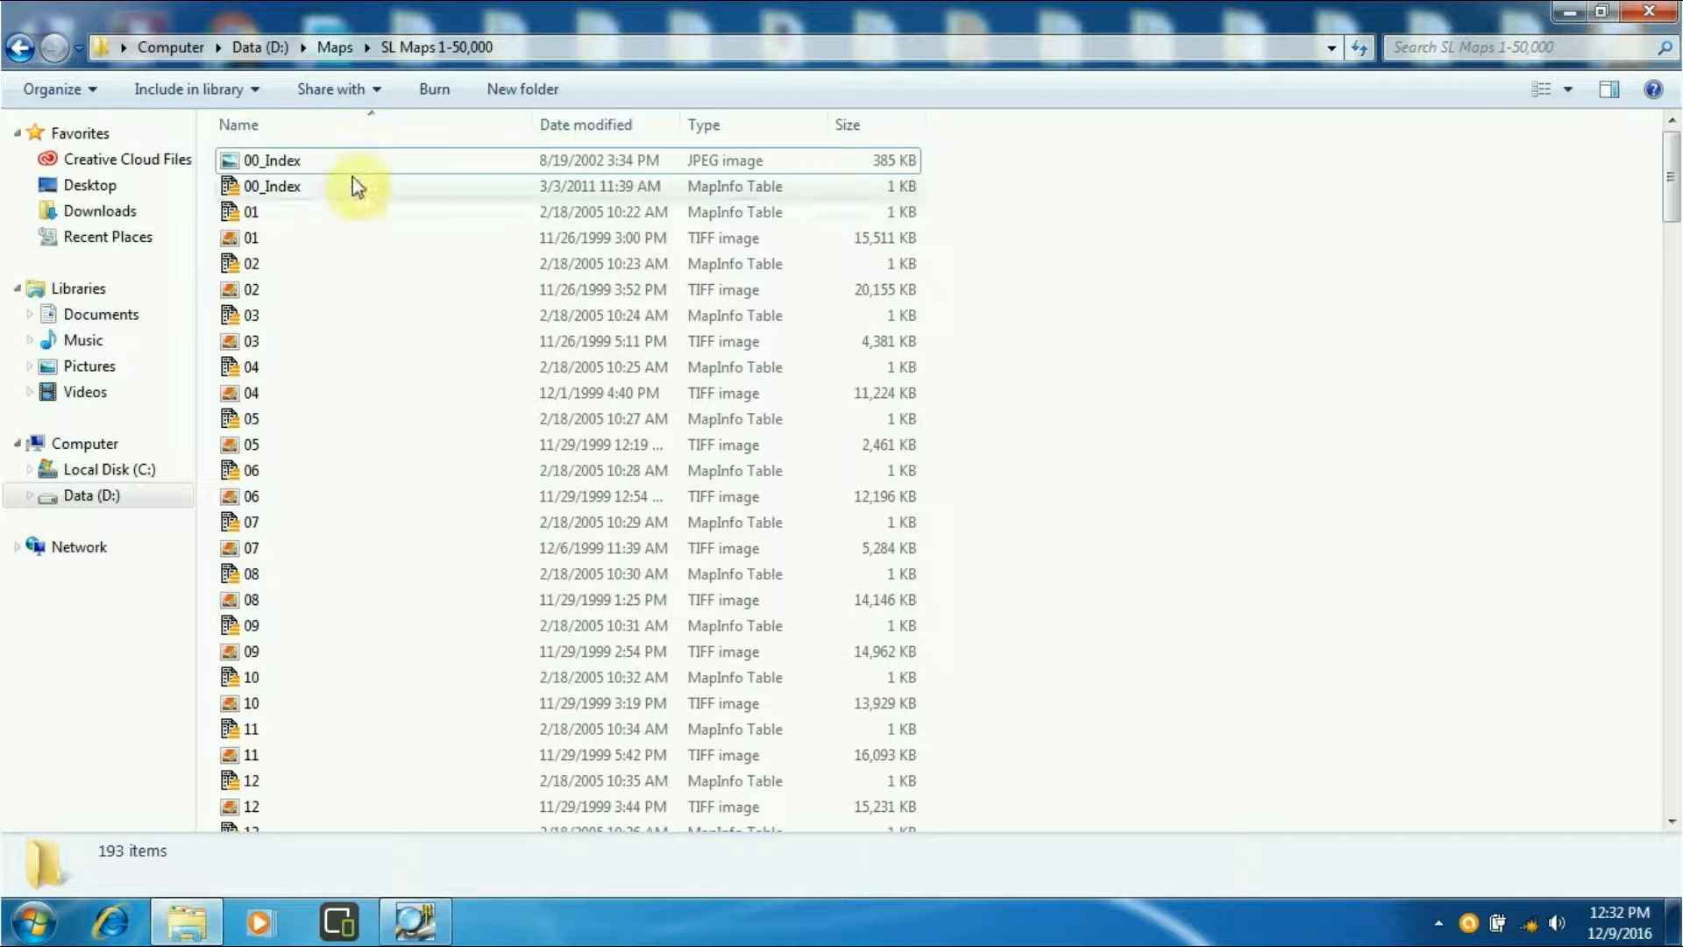
Browse the SL Maps 1-50,000 folder's files and return to the desktop
{"action": "double_click", "coordinate": [272, 159]}
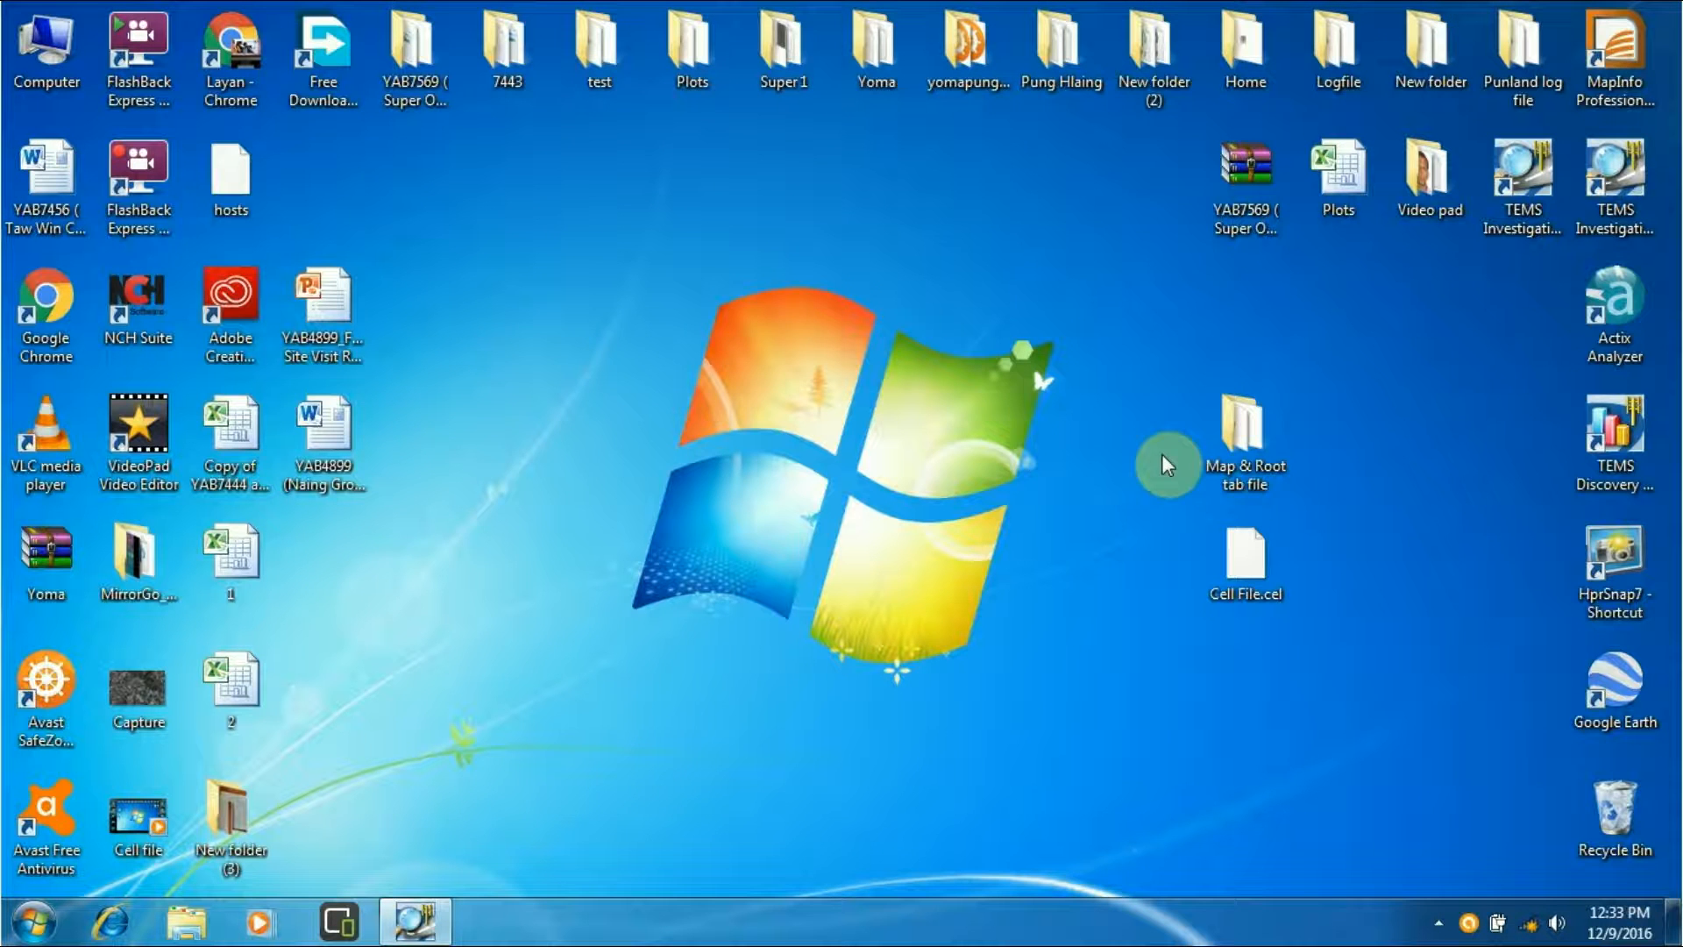
{"action": "double_click", "coordinate": [1245, 428]}
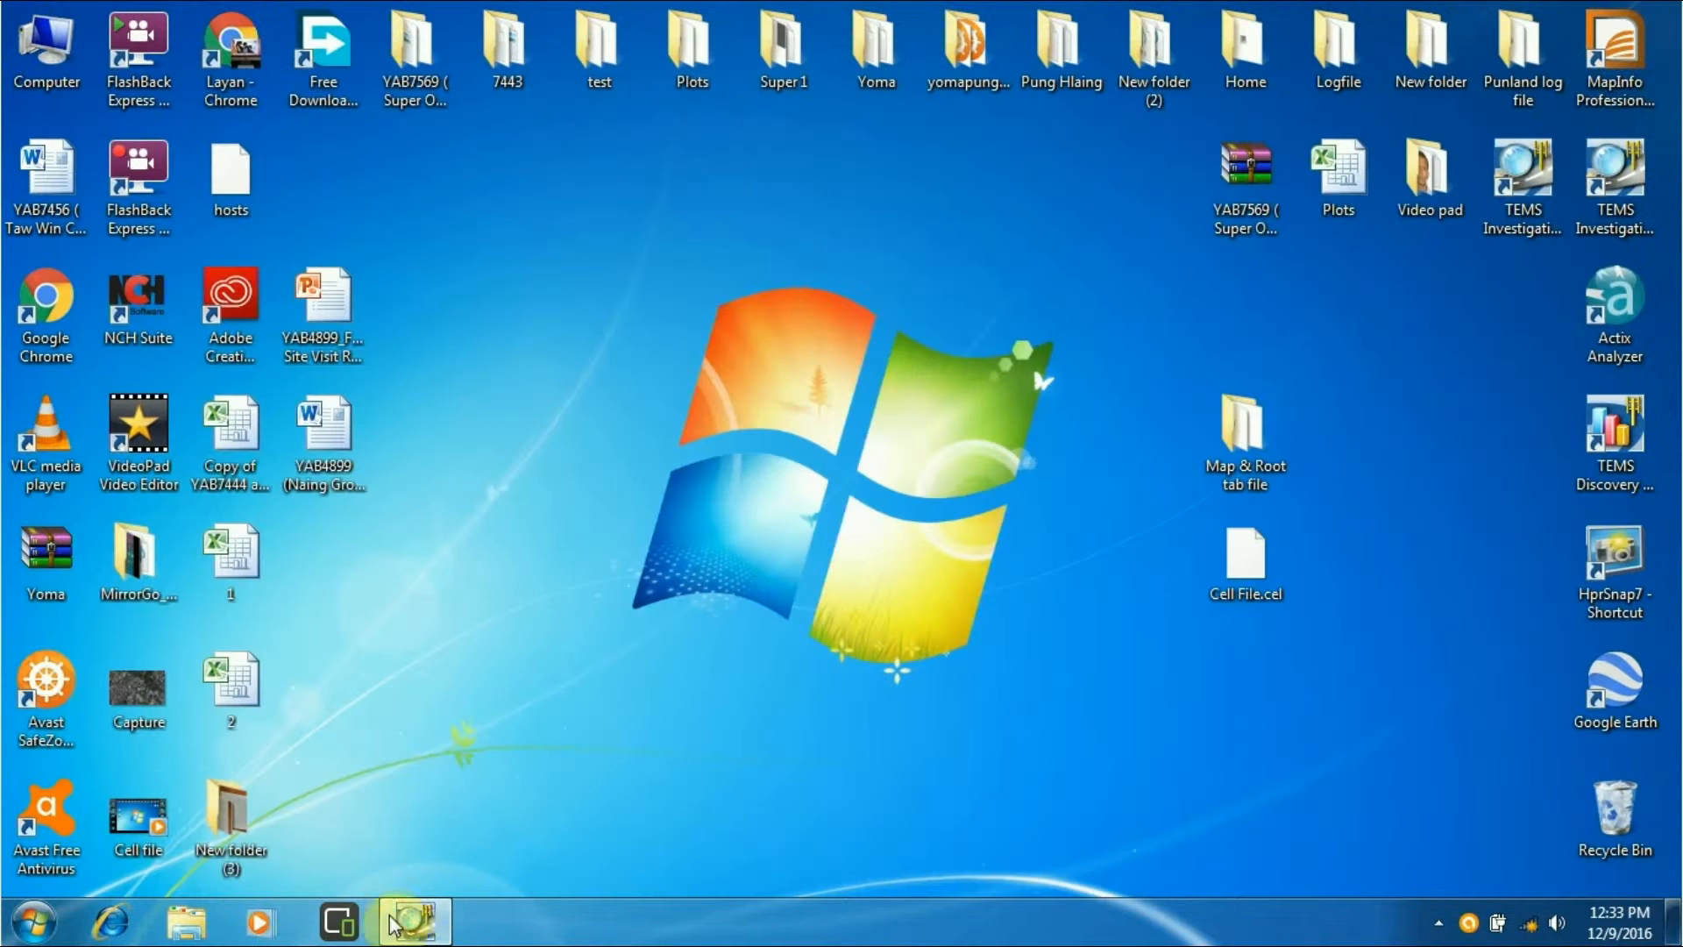
Load the 86.TAB and 90.TAB map sheets beneath the cell sites via Open Map
{"action": "left_click", "coordinate": [411, 920]}
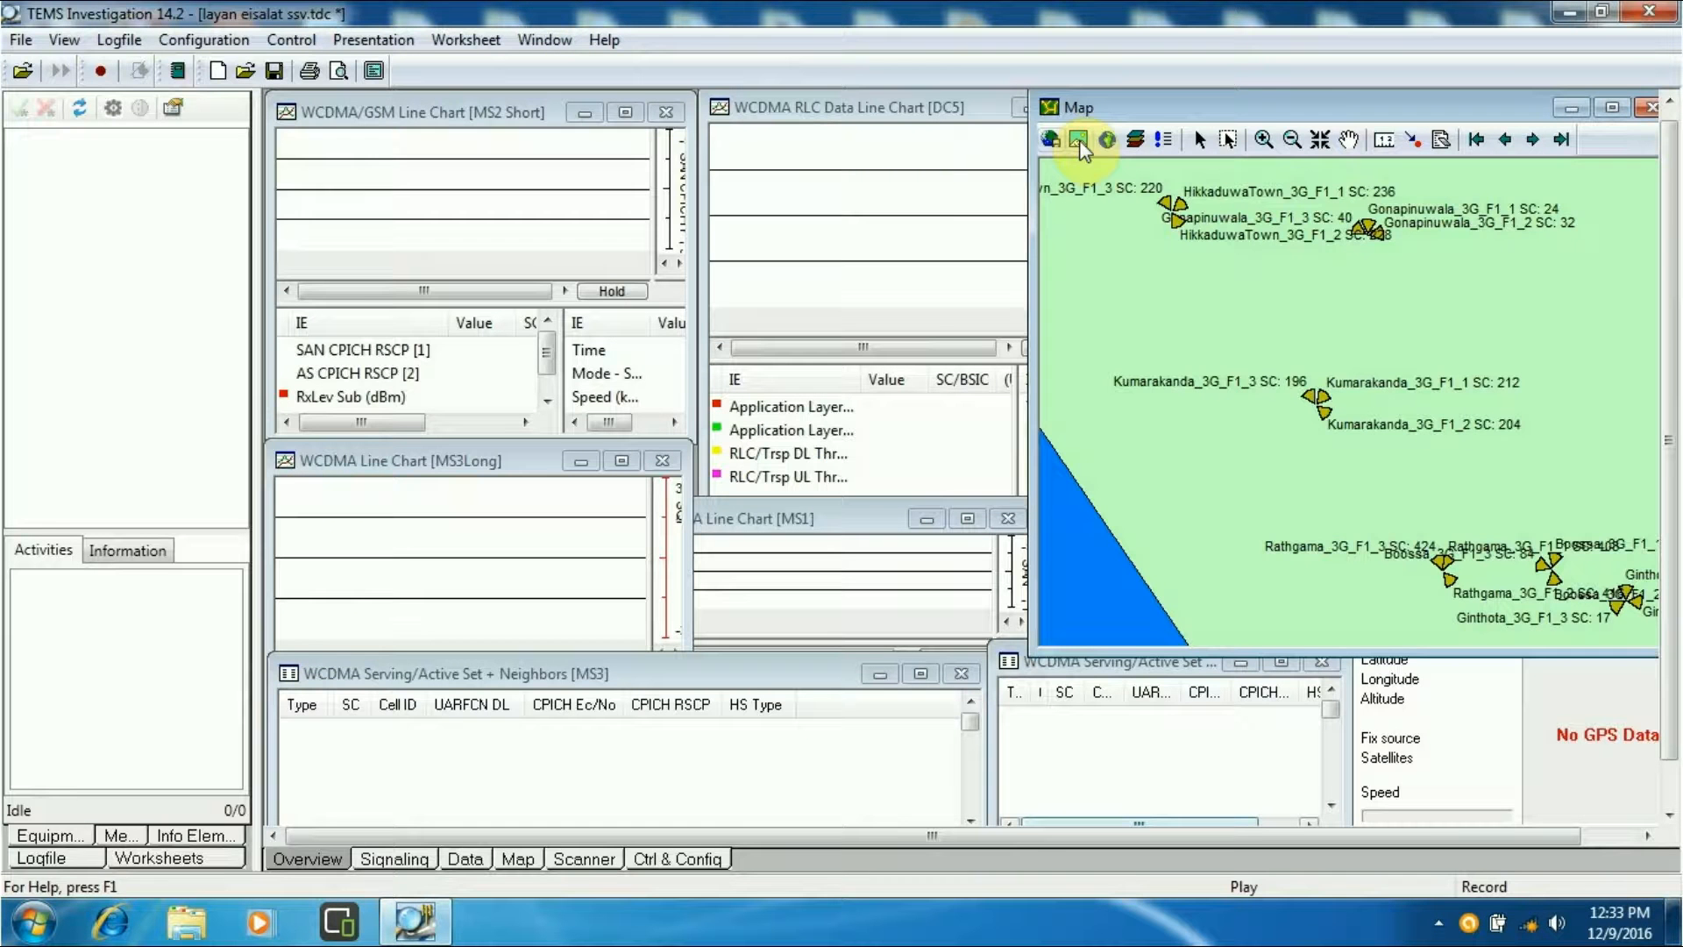
{"action": "left_click", "coordinate": [1078, 141]}
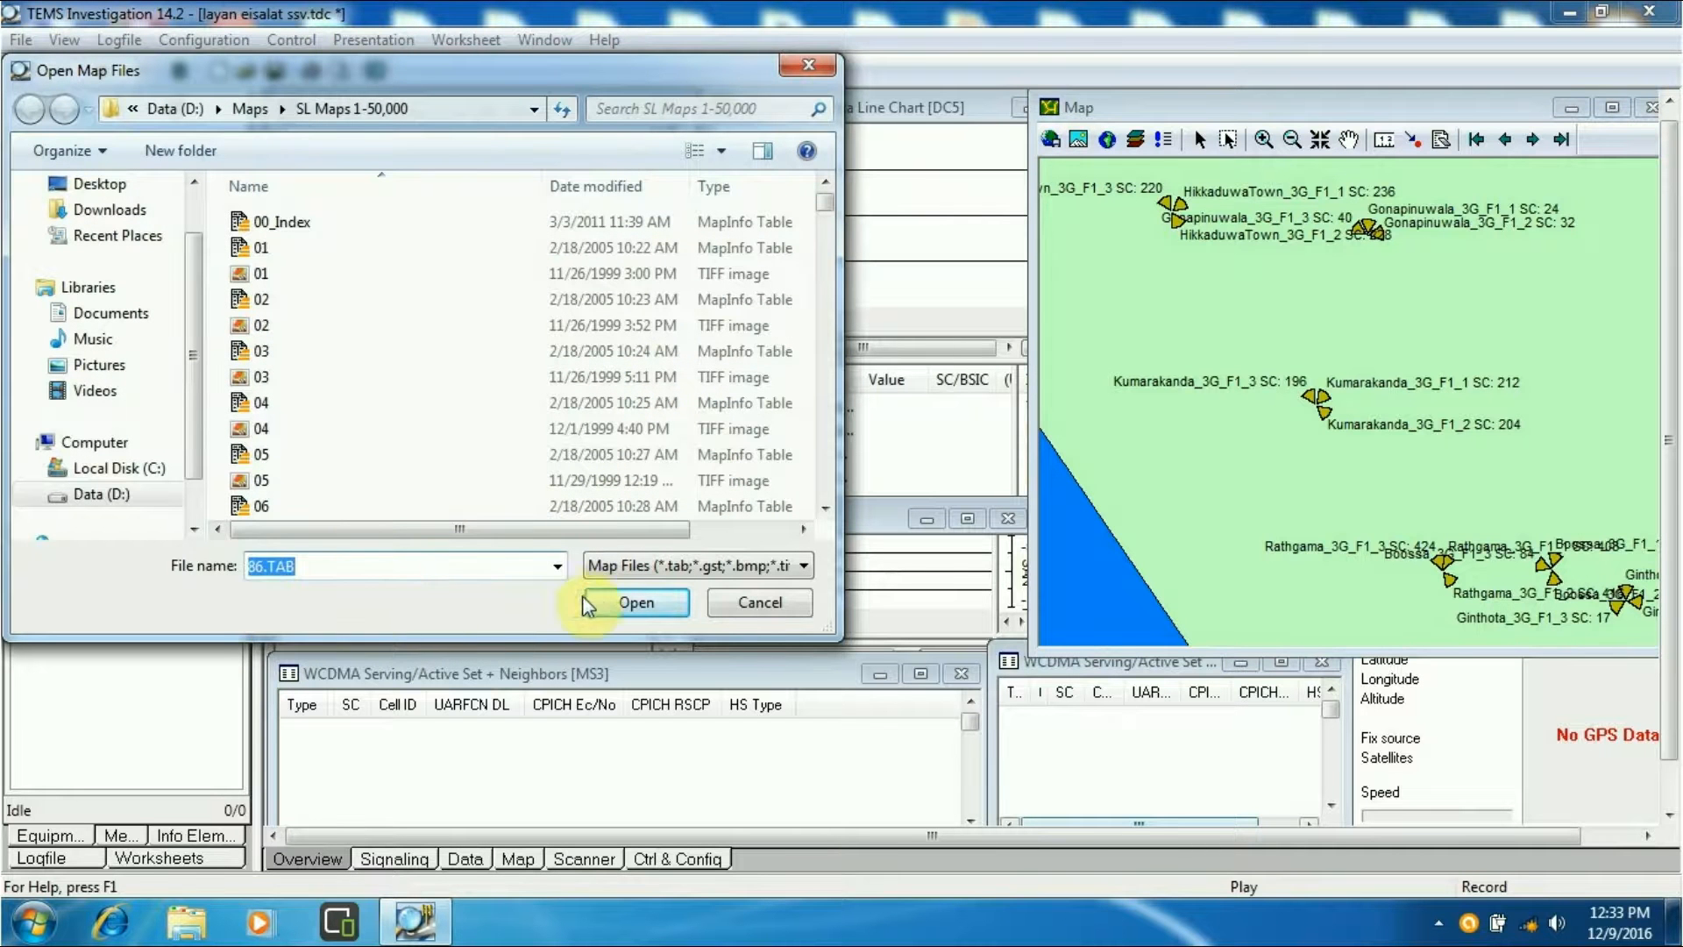
{"action": "left_click", "coordinate": [635, 602]}
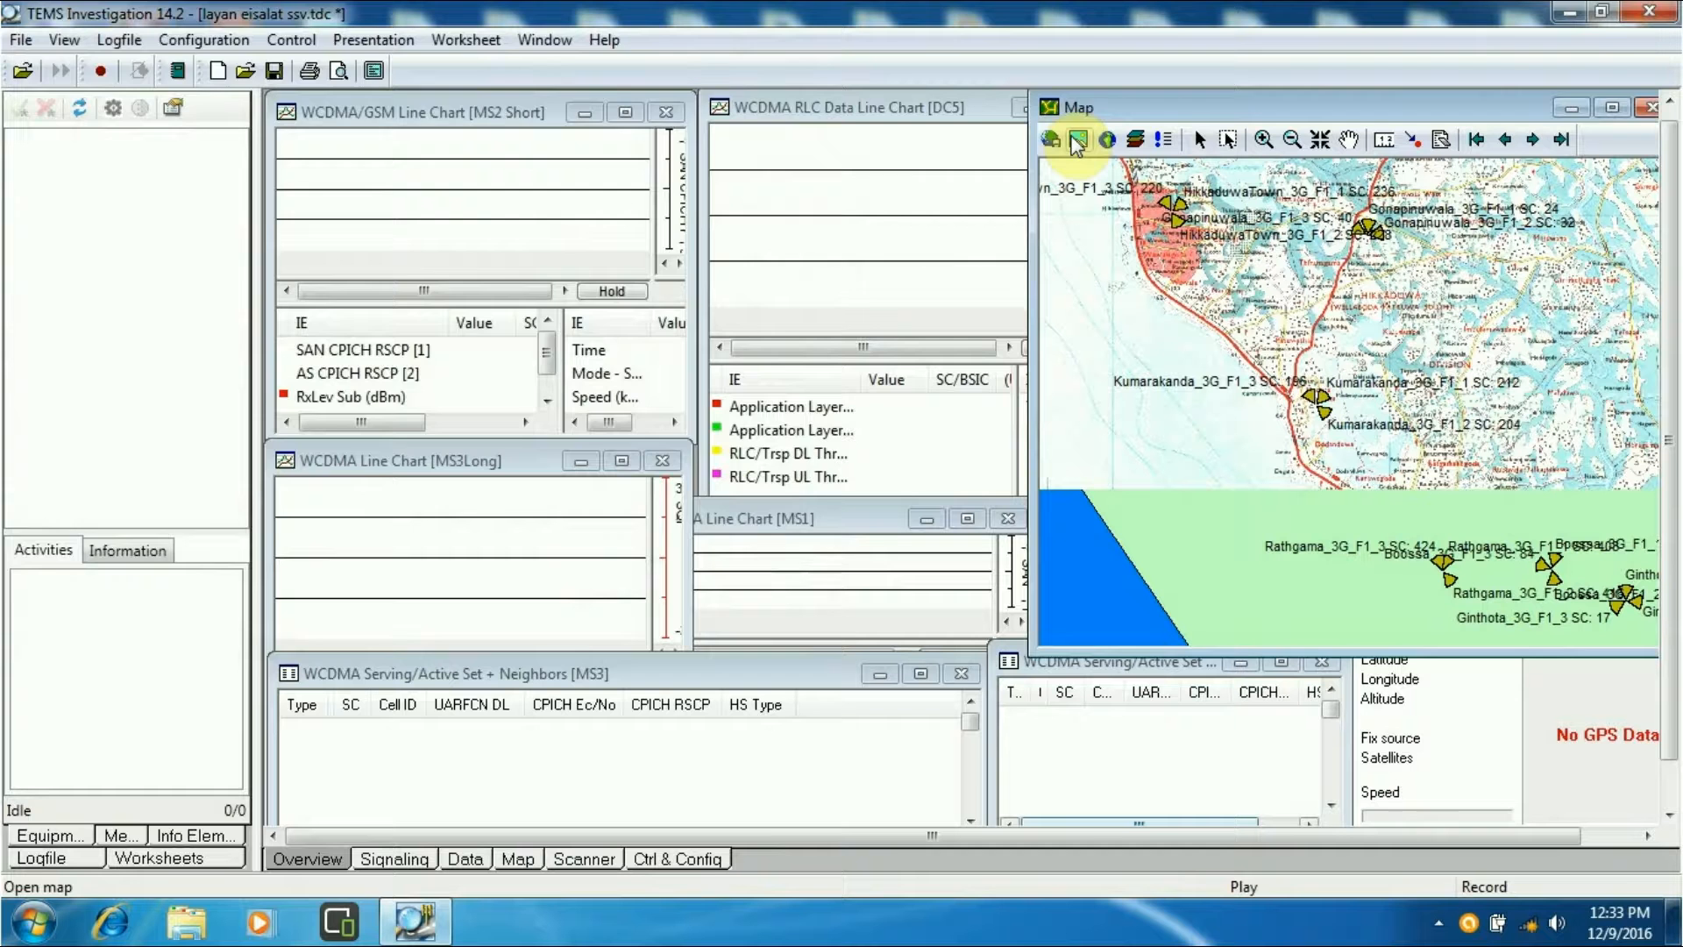
{"action": "left_click", "coordinate": [1077, 140]}
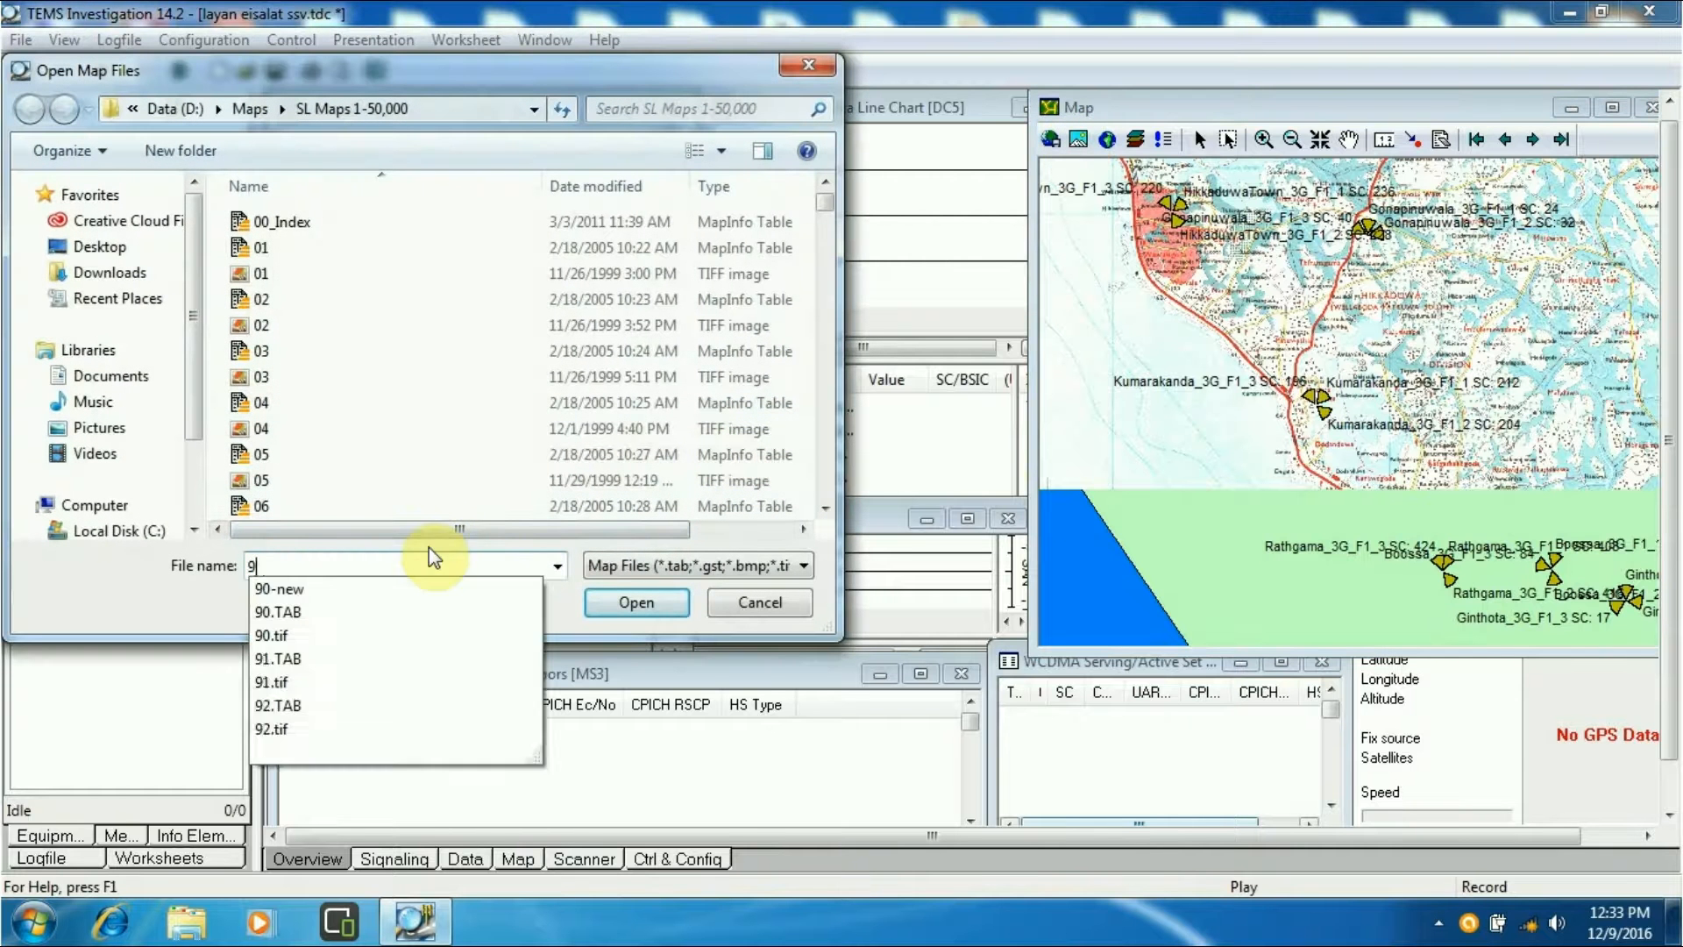
{"action": "left_click", "coordinate": [277, 612]}
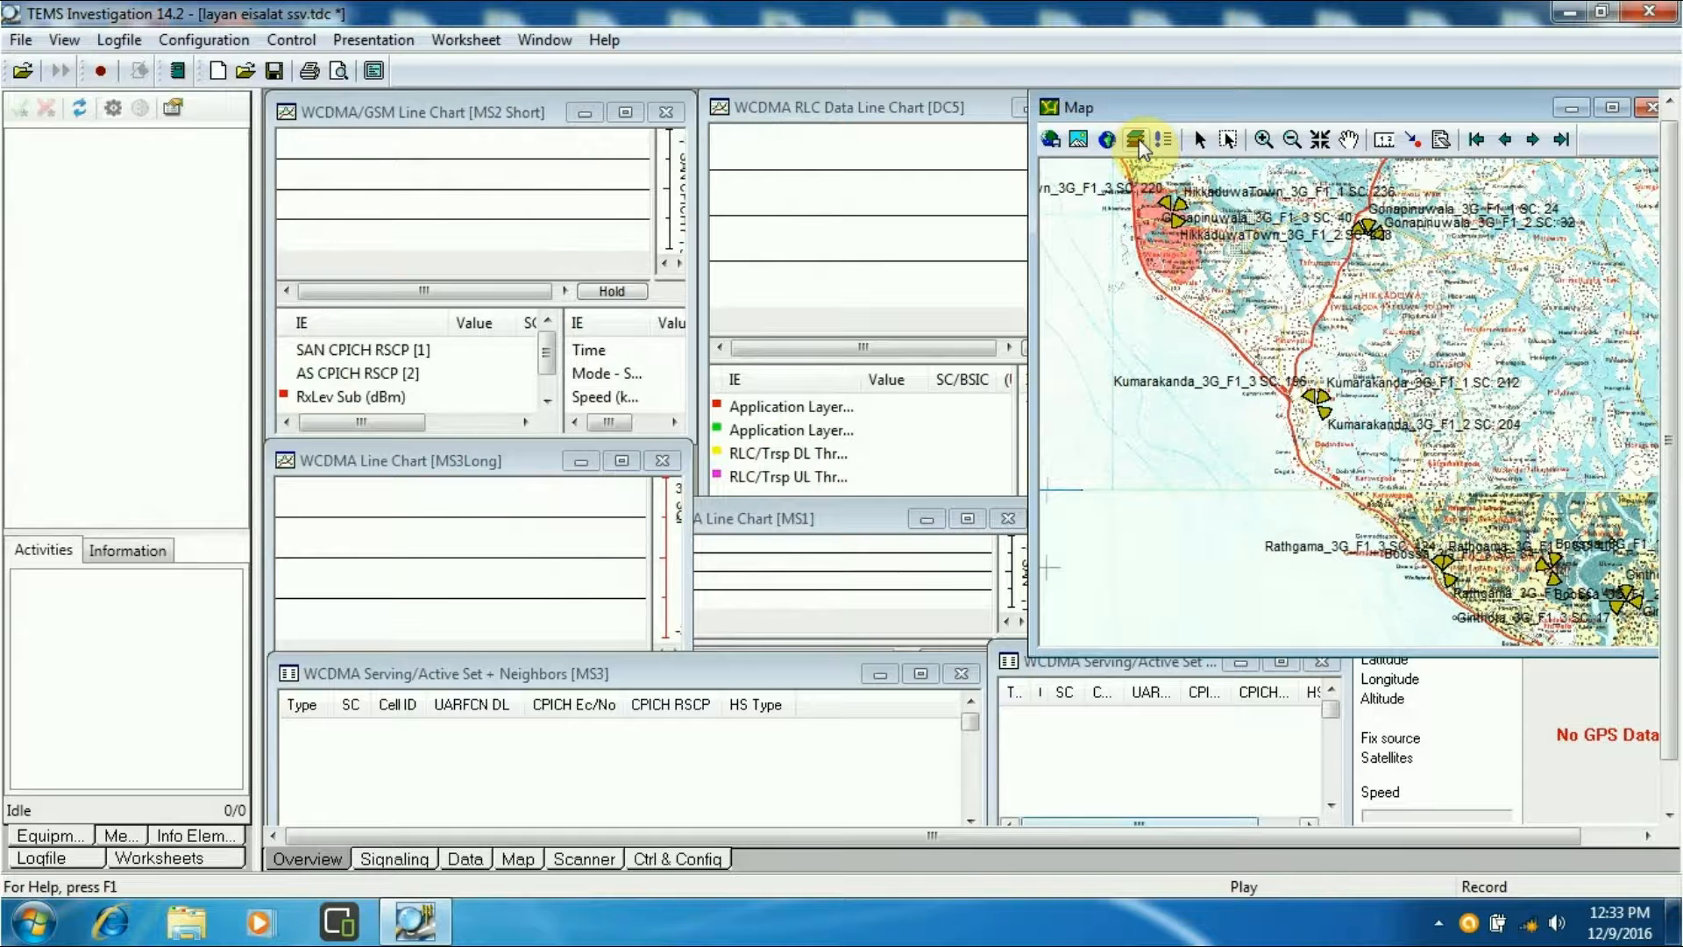
Add Rathgama_3G.tab through Layer Control as a visible, selectable layer
{"action": "left_click", "coordinate": [1136, 140]}
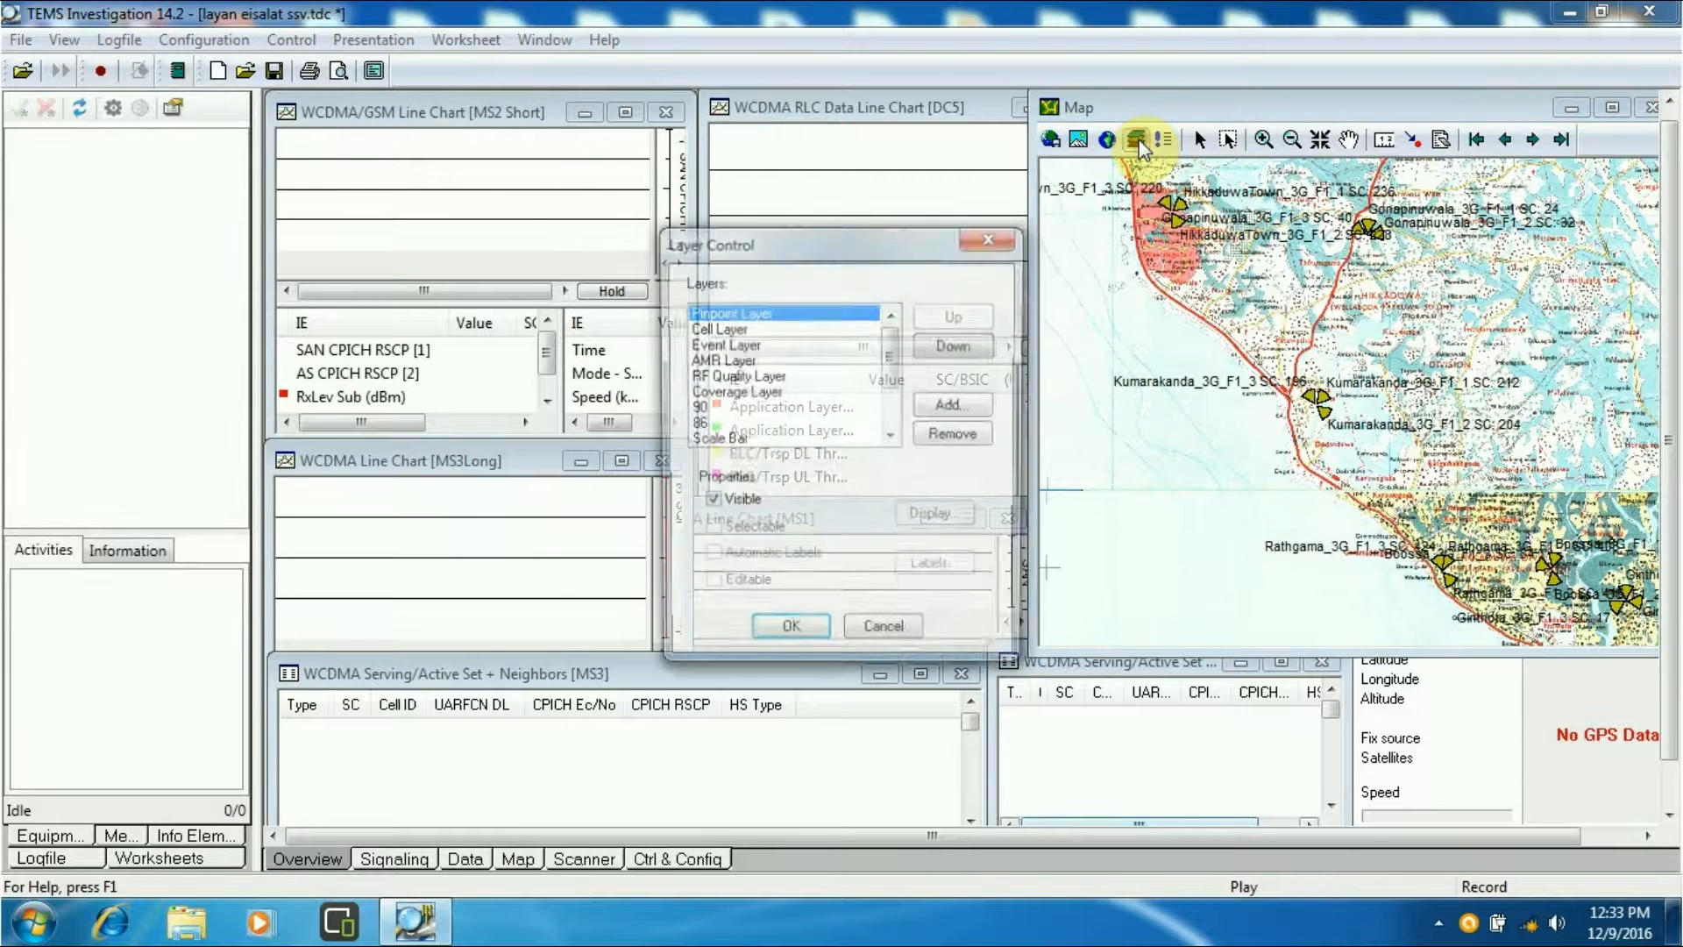
{"action": "left_click", "coordinate": [949, 405]}
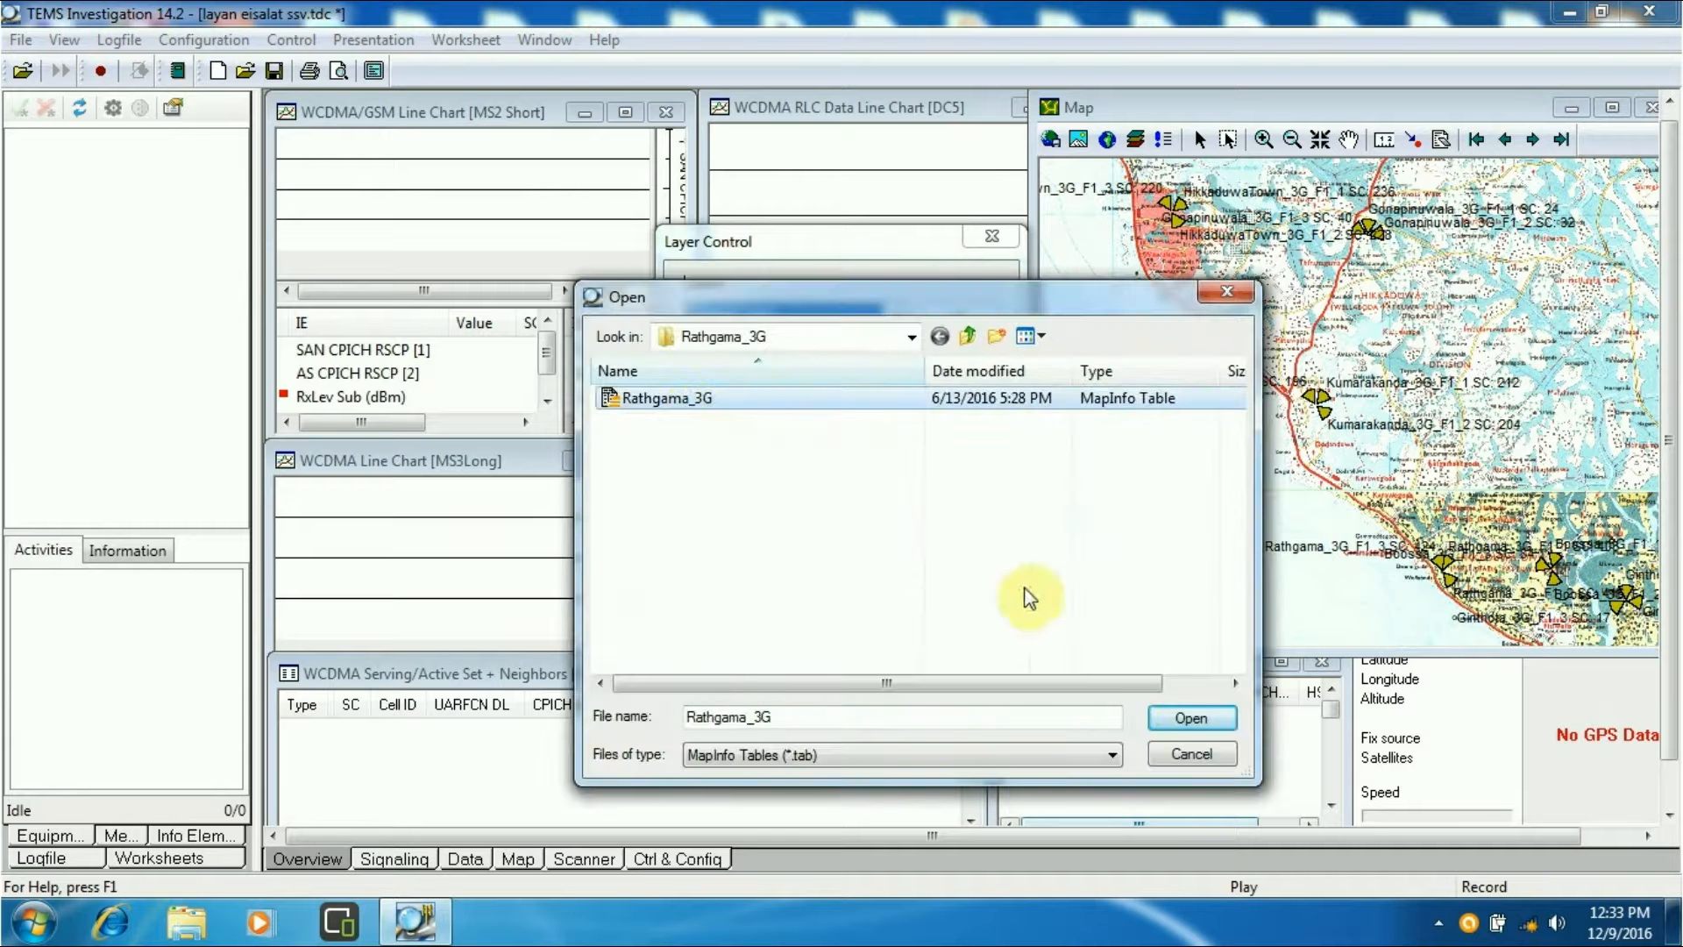
{"action": "left_click", "coordinate": [1191, 717]}
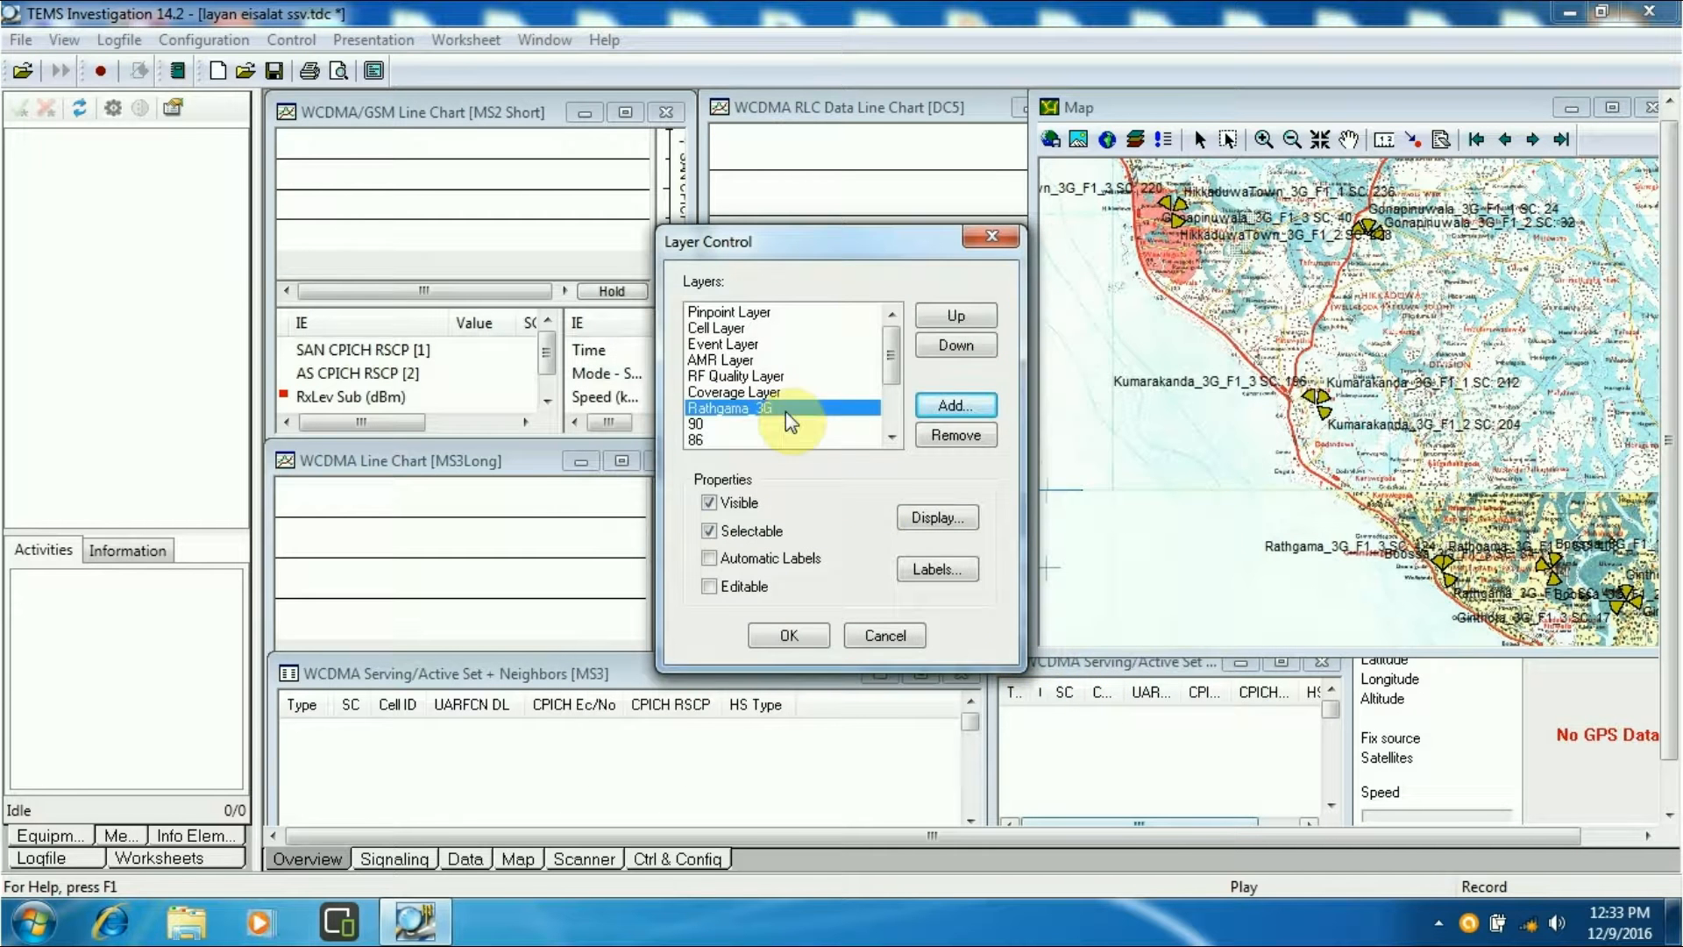
Override the Rathgama_3G display style with a blue line of thick pixel width
{"action": "left_click", "coordinate": [934, 515]}
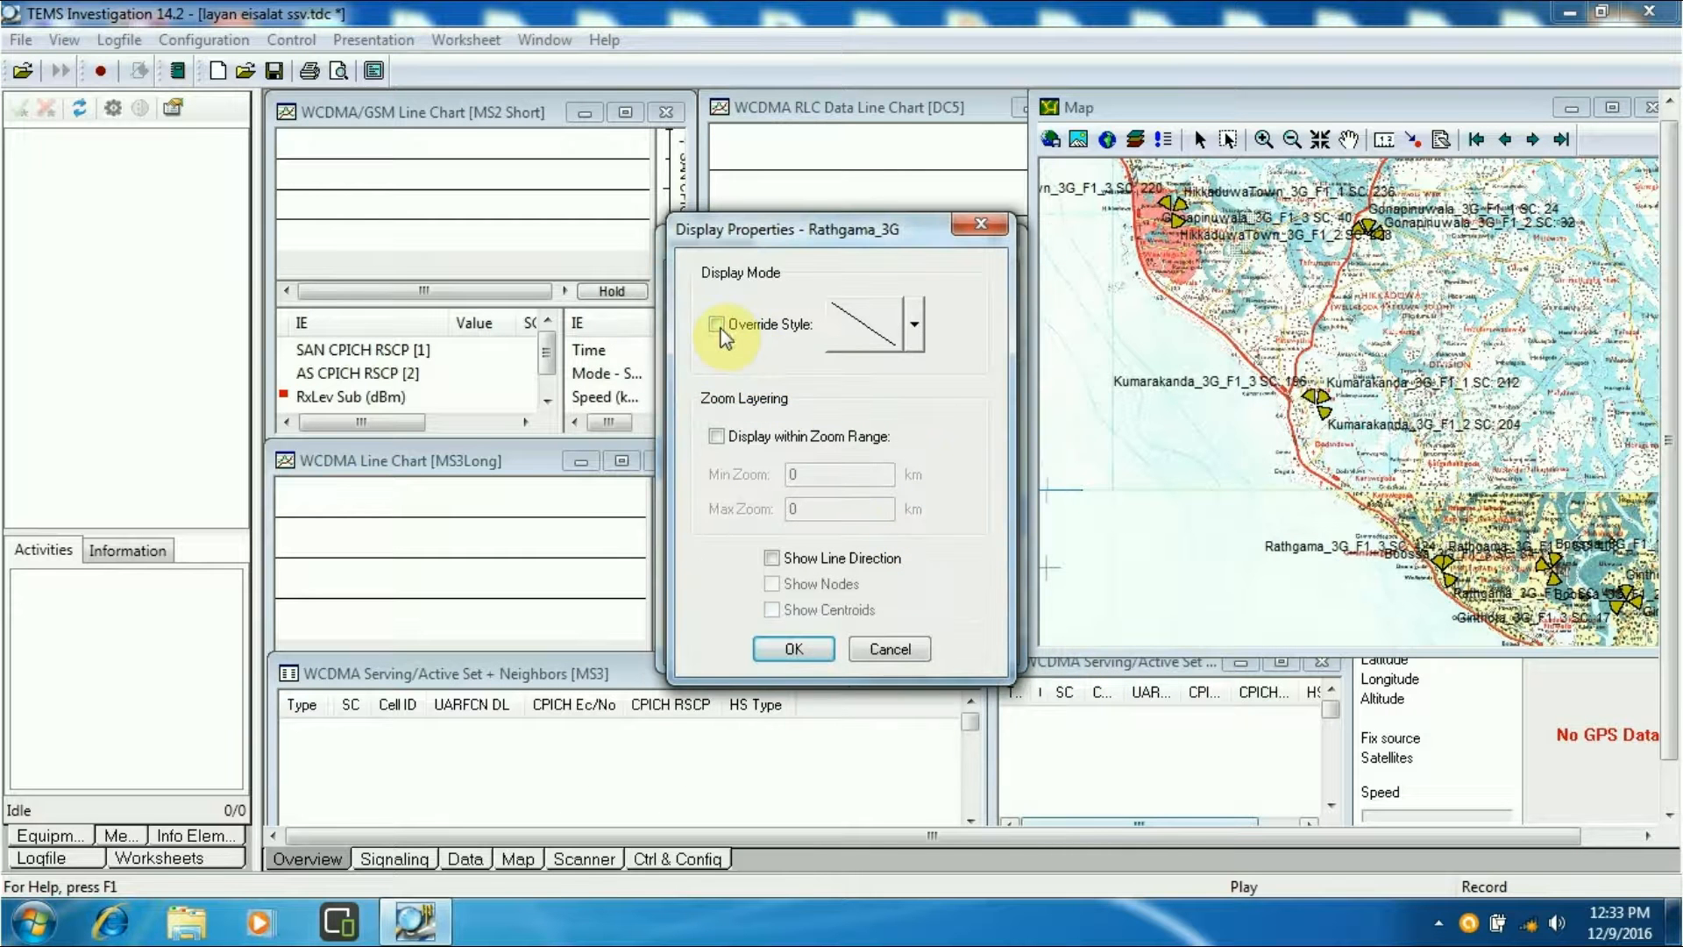
{"action": "left_click", "coordinate": [913, 323]}
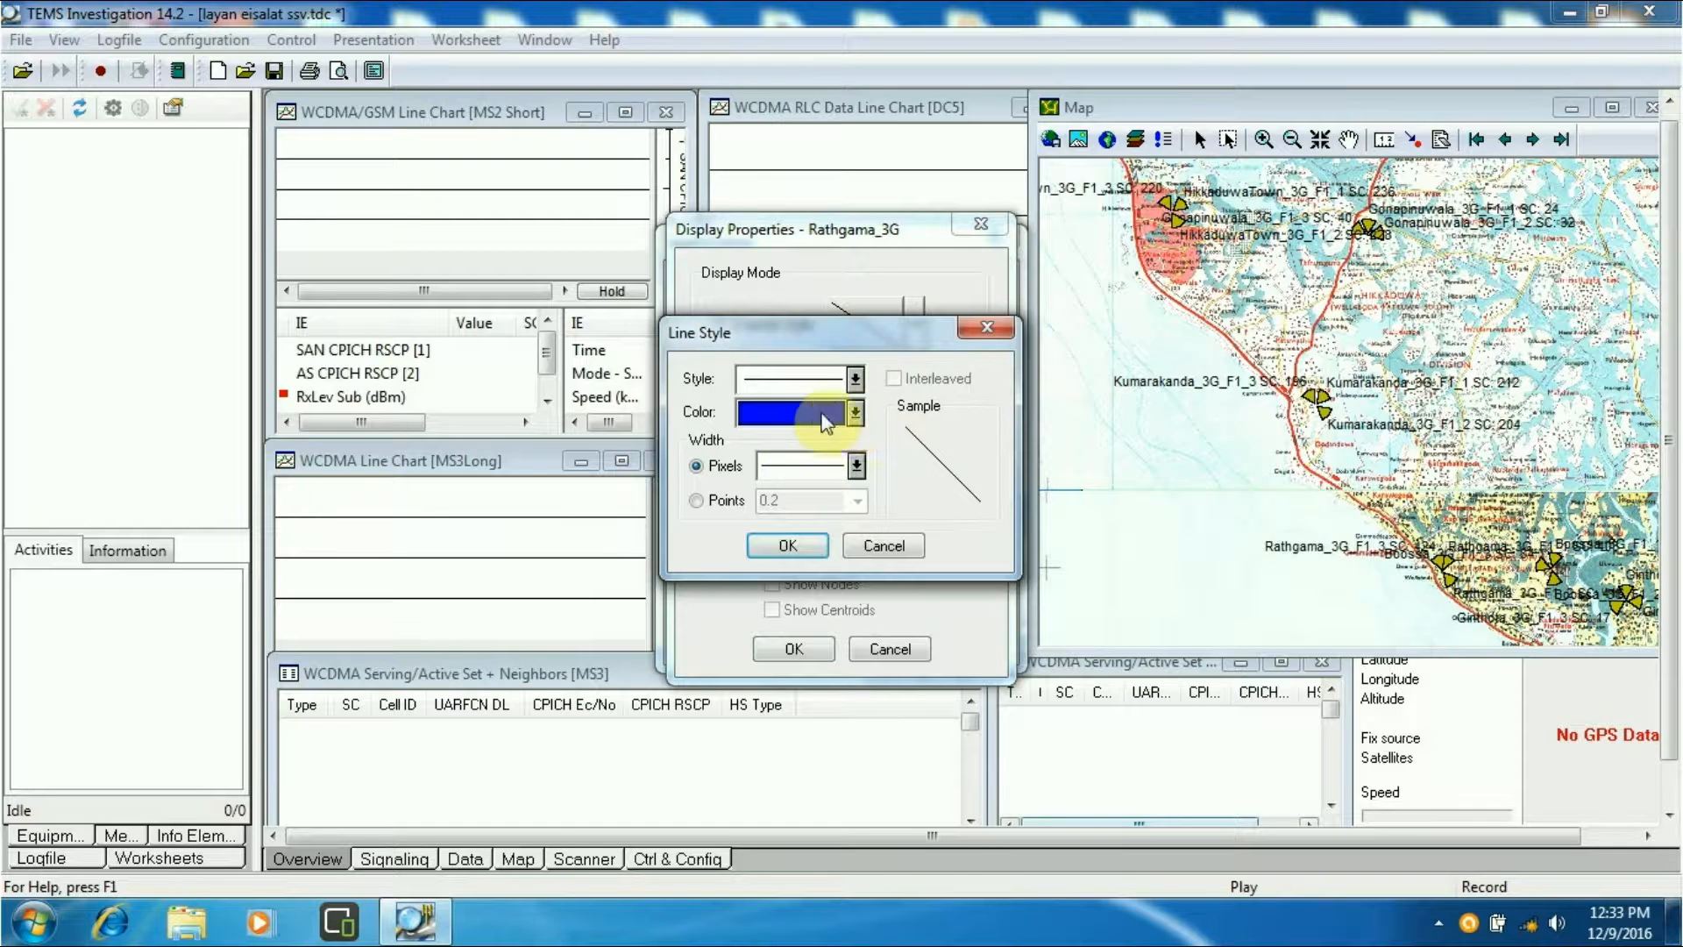
{"action": "left_click", "coordinate": [856, 465]}
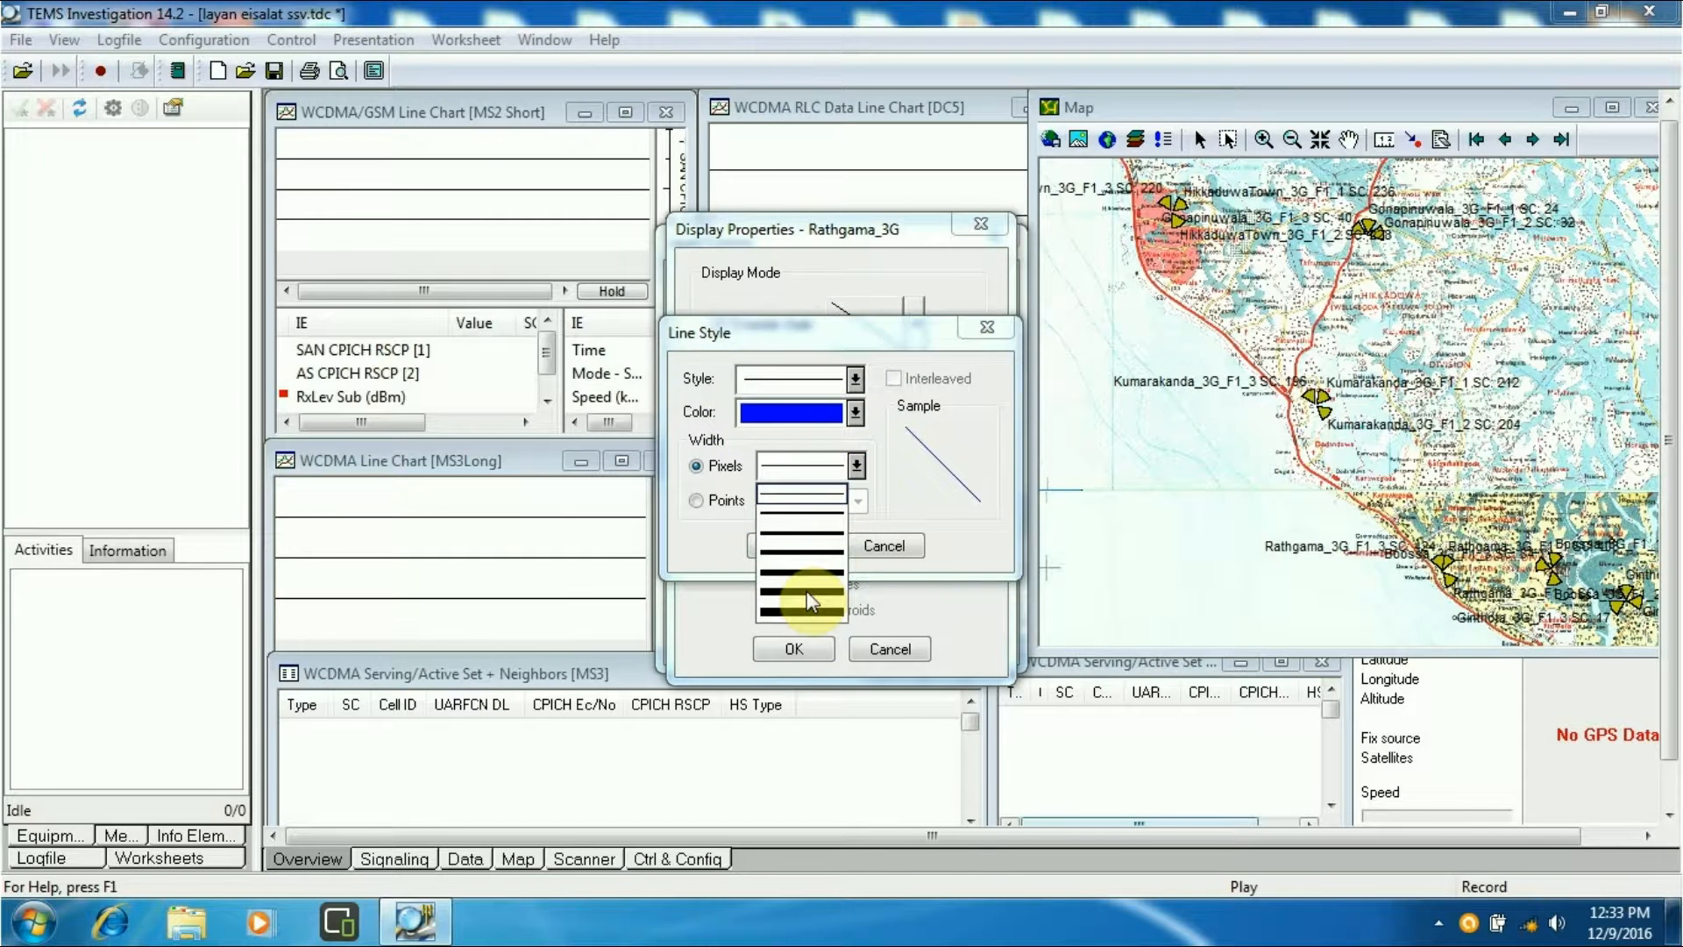
{"action": "left_click", "coordinate": [793, 545]}
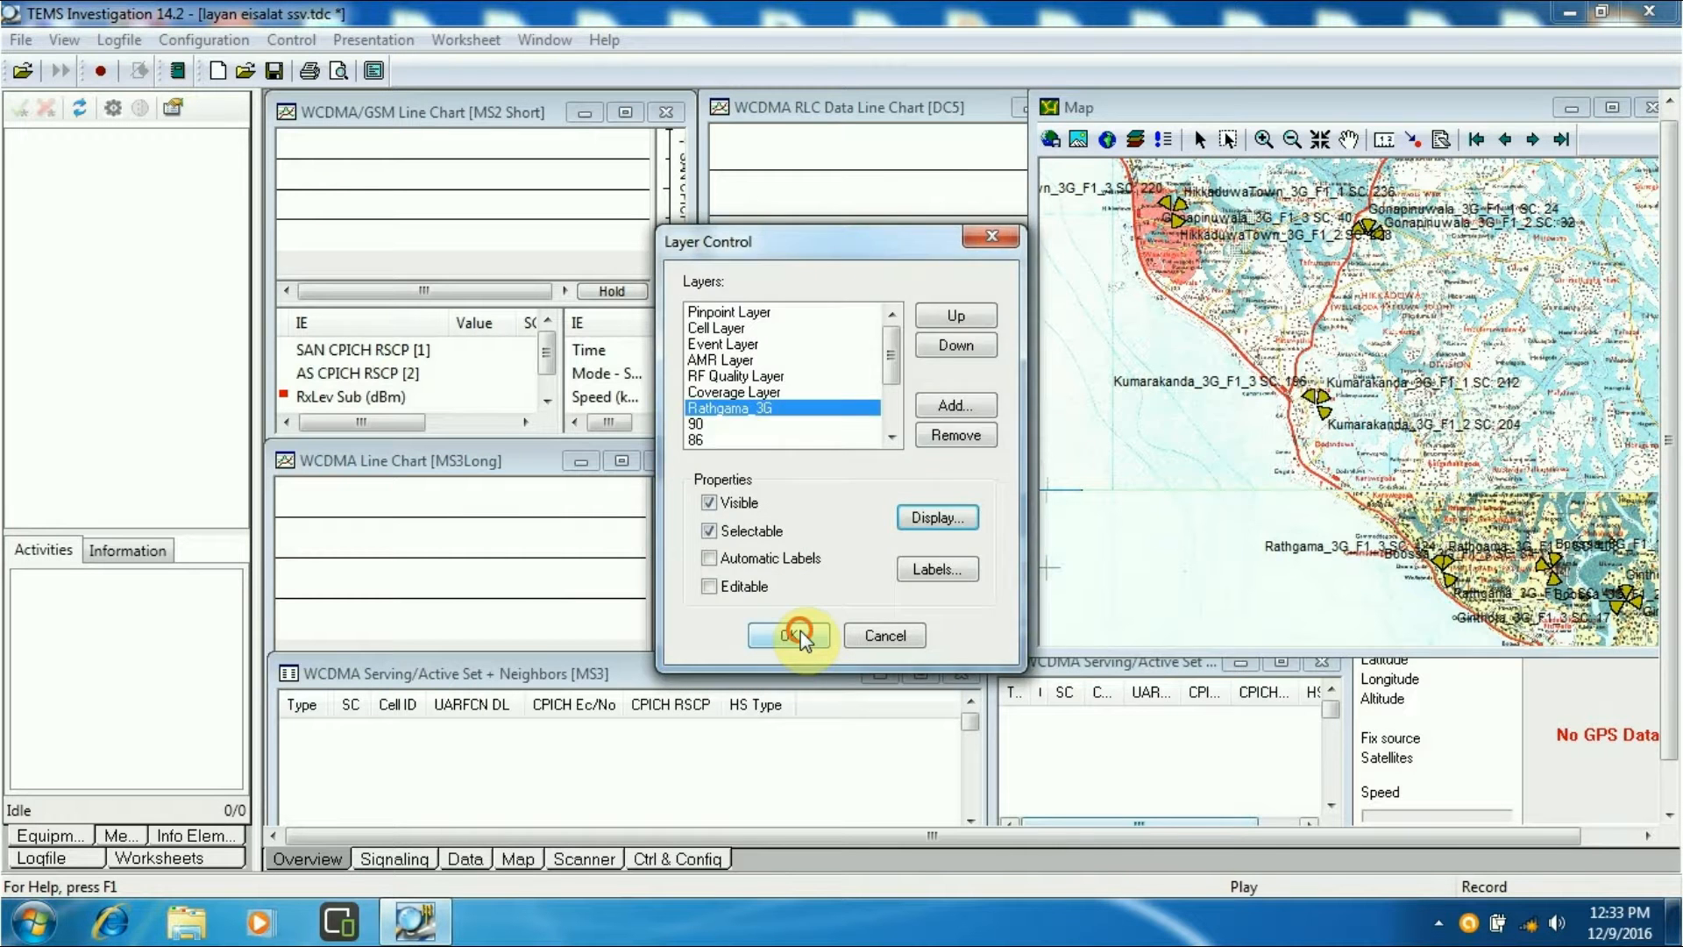
Apply the thick blue route style and turn off visibility of the 90 map tile layer
{"action": "left_click", "coordinate": [789, 634]}
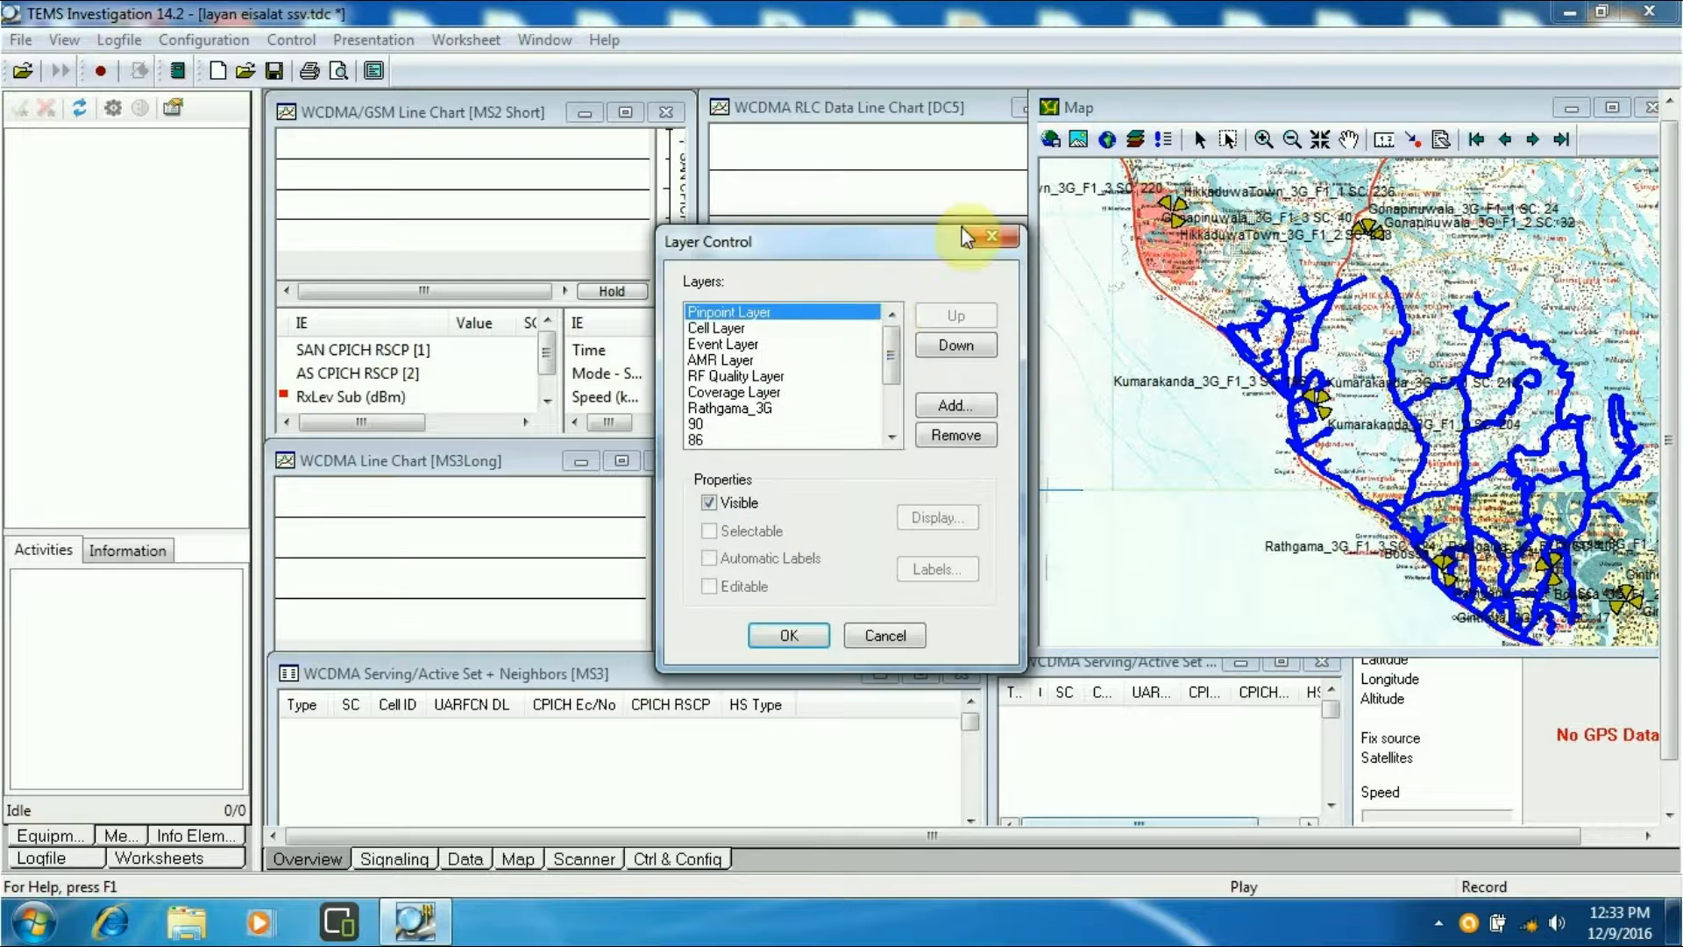
{"action": "left_click", "coordinate": [730, 438]}
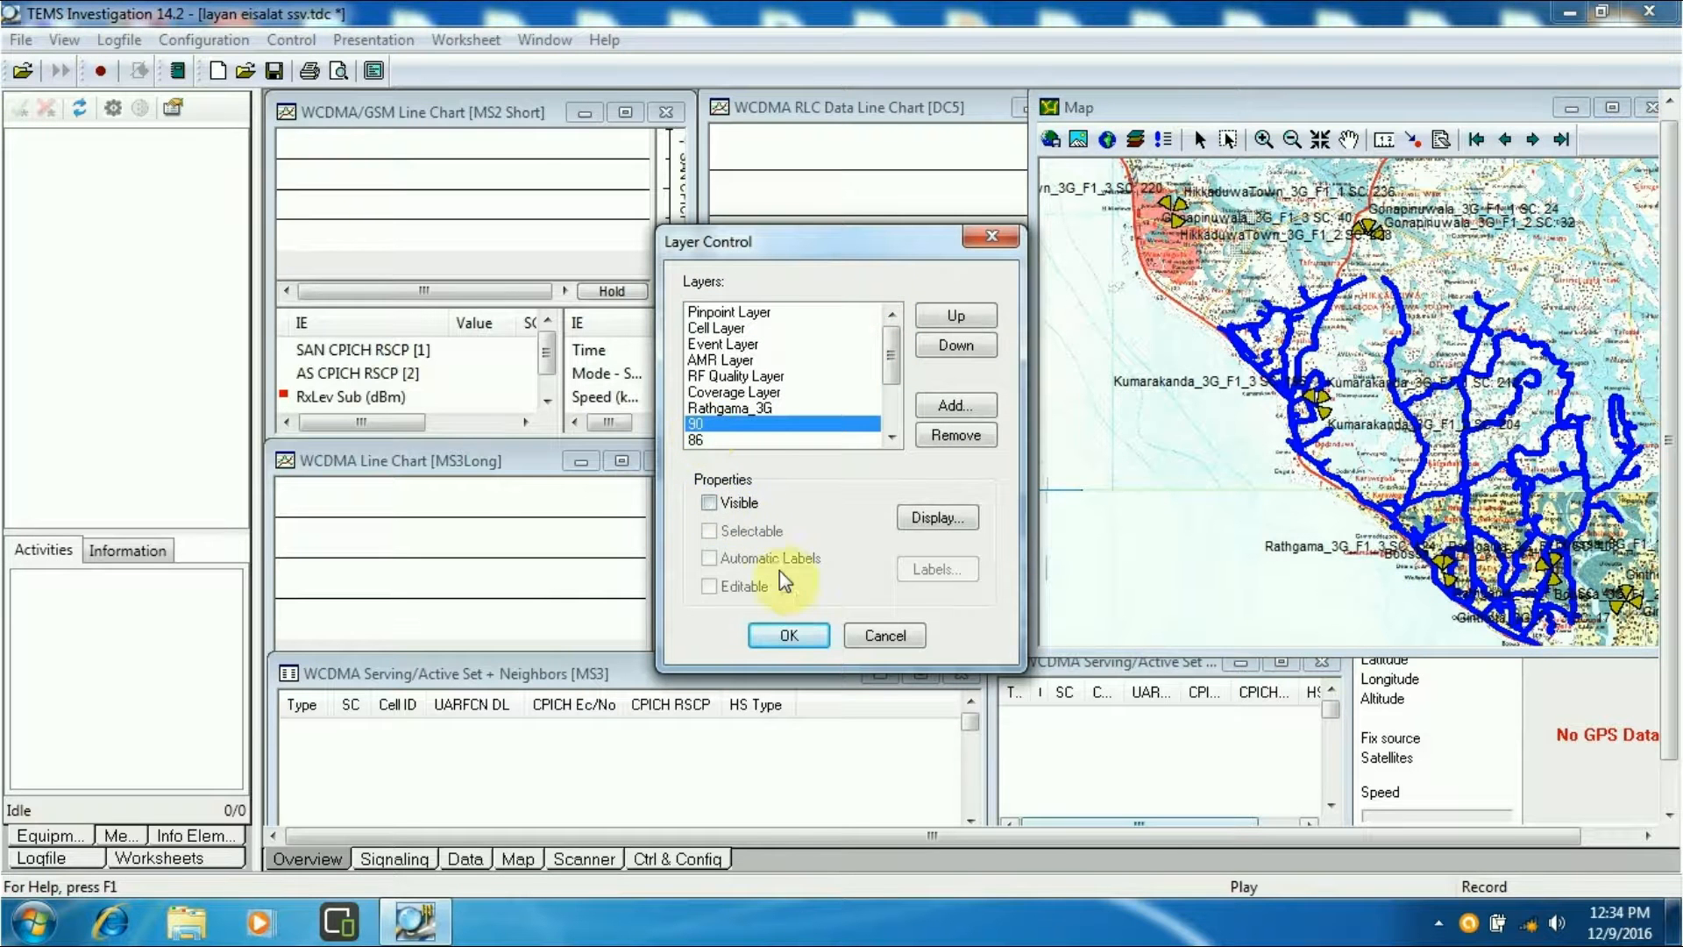
{"action": "left_click", "coordinate": [788, 635]}
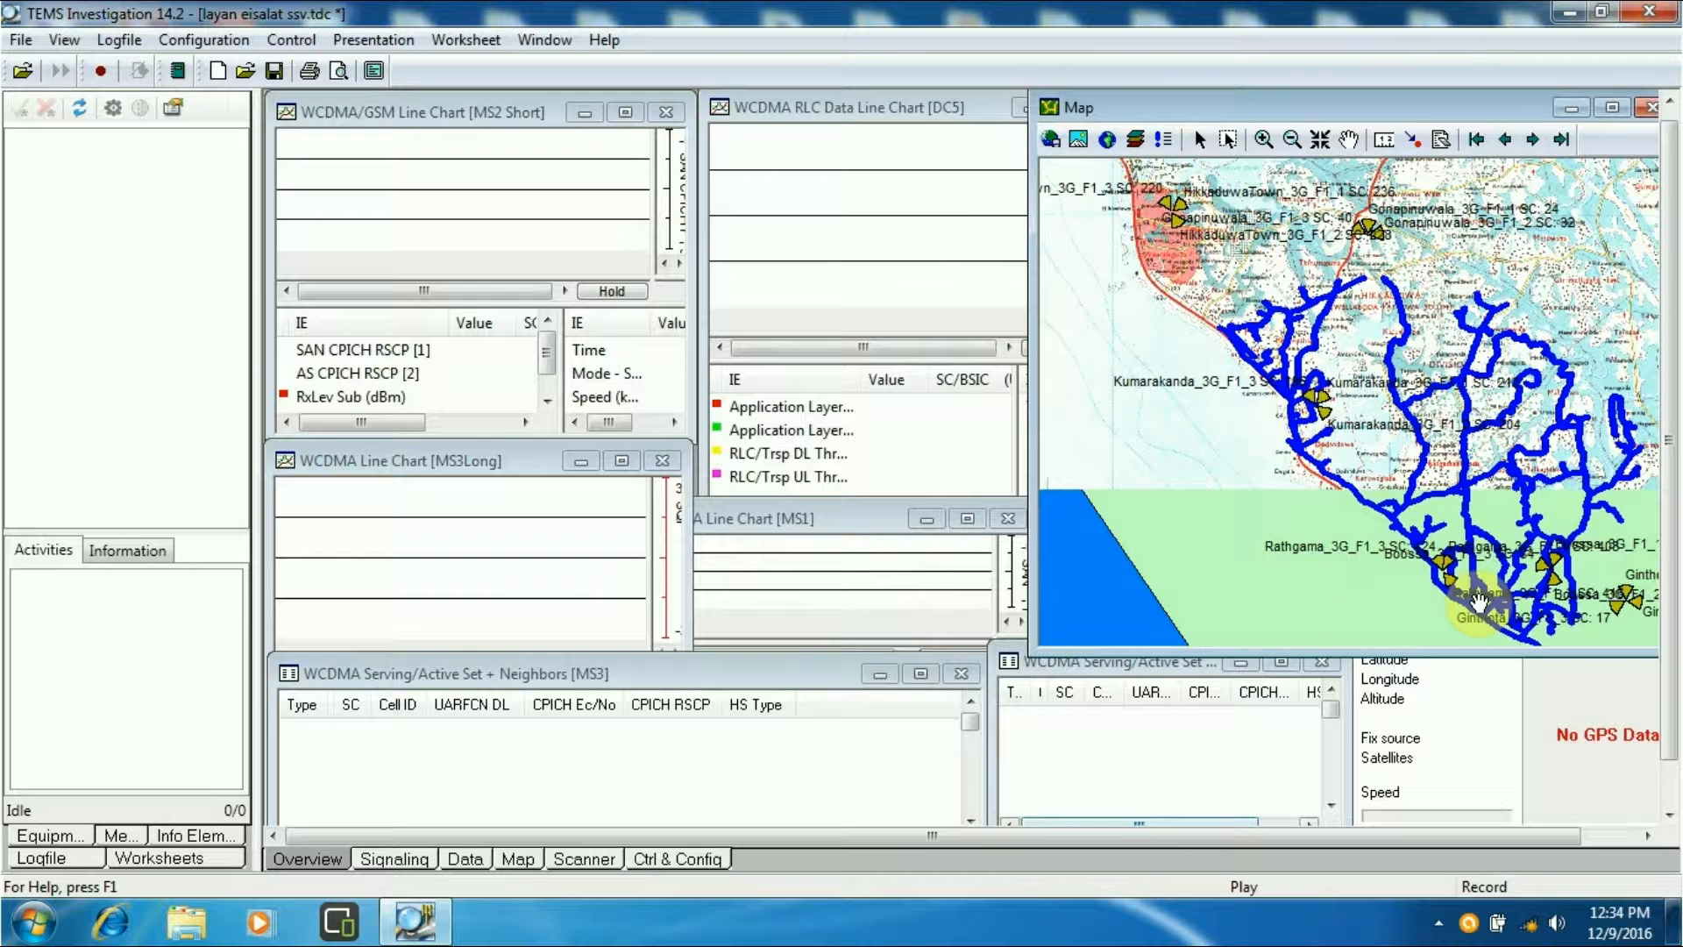